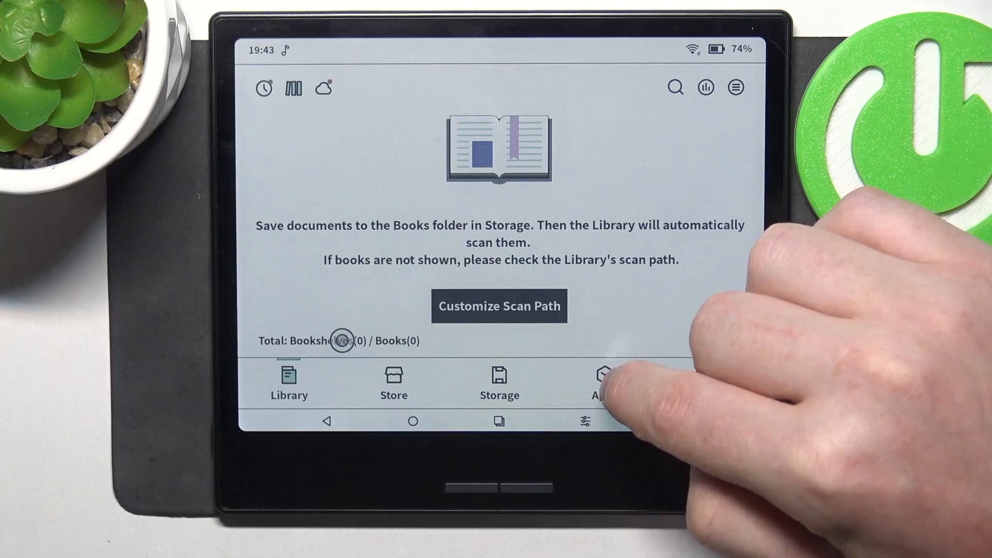
# Show the installed apps page with Recorder and Screensaver
pyautogui.click(602, 380)
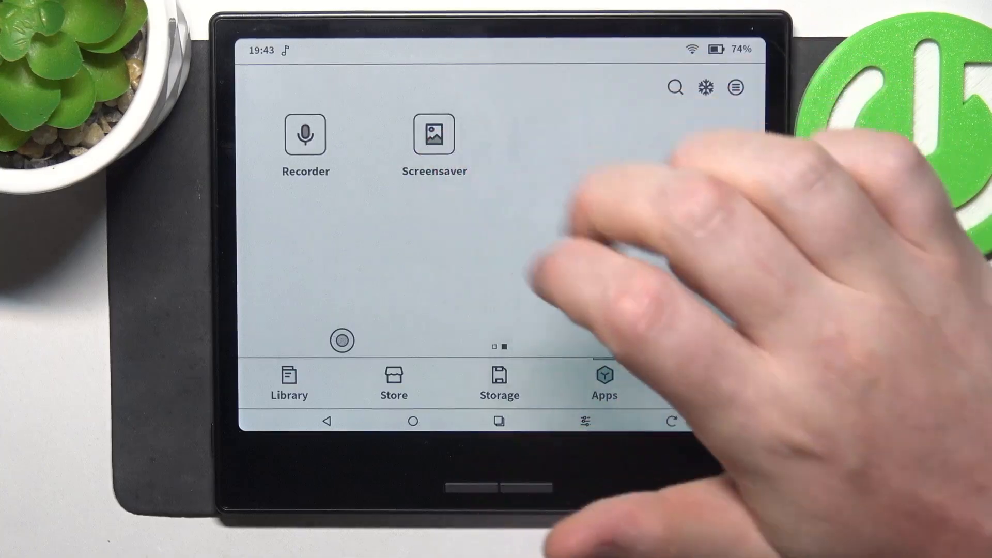
# Launch Screensaver and cycle styles to Memo with Digital Clock and Black text options
pyautogui.click(434, 134)
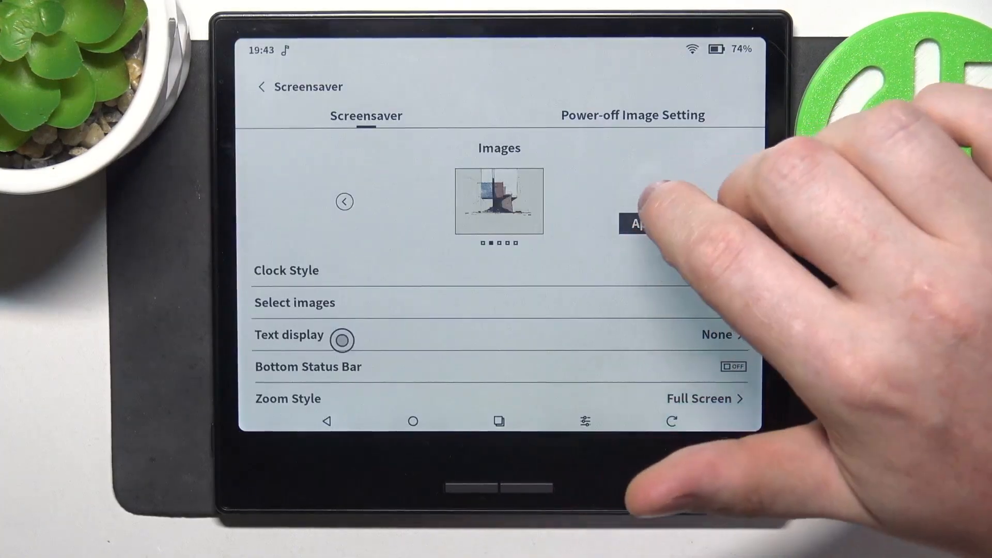
pyautogui.click(655, 201)
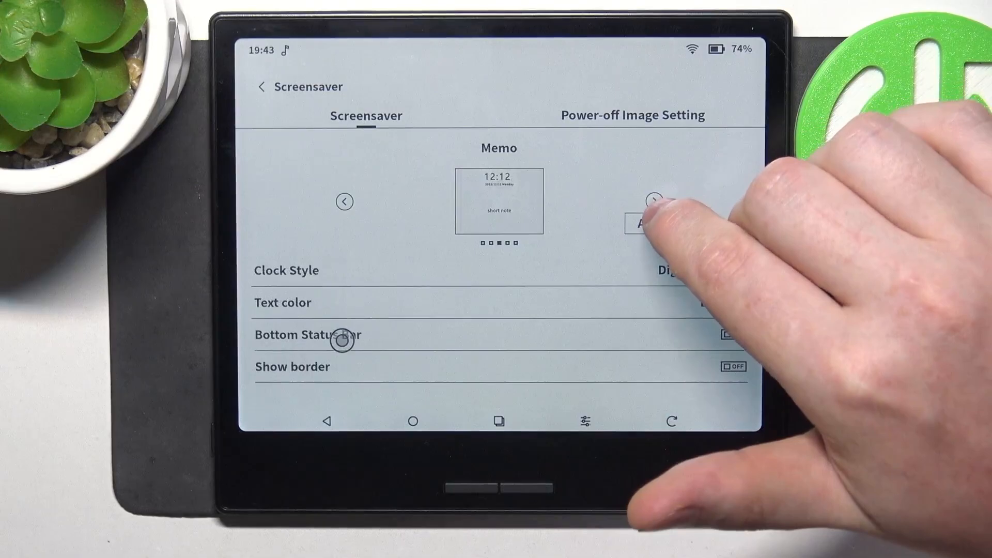
pyautogui.click(655, 201)
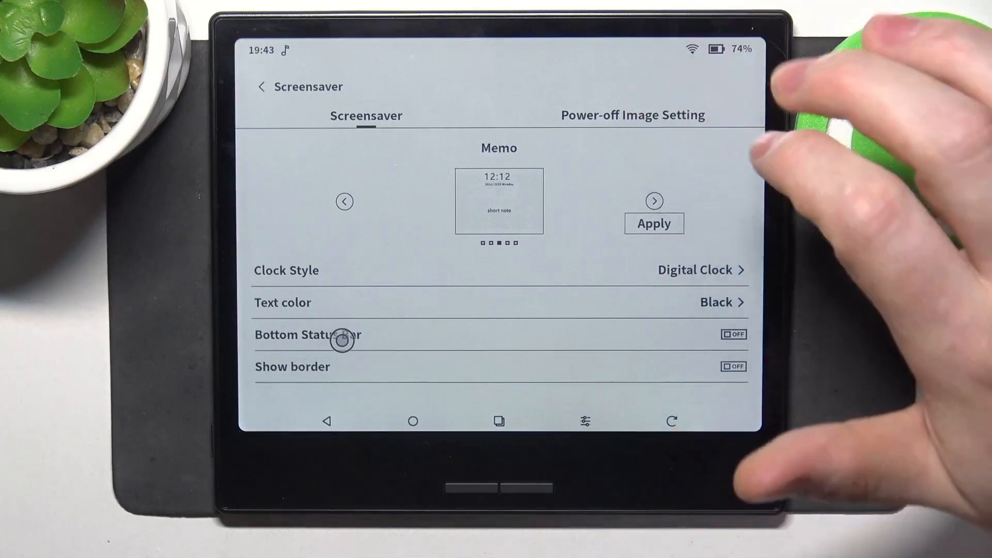
# View the Power-off Image Setting and the list of two selectable power-off images
pyautogui.click(631, 114)
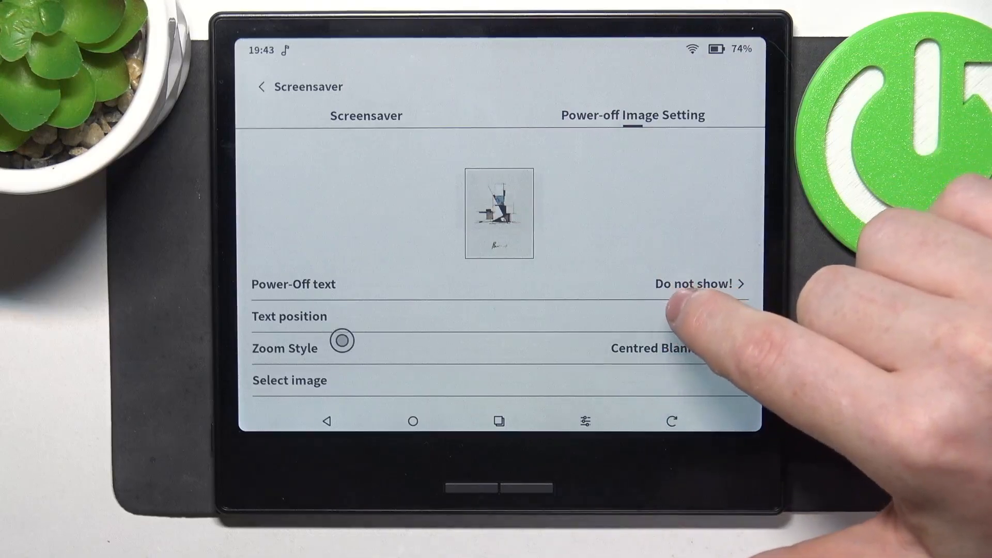
pyautogui.click(696, 316)
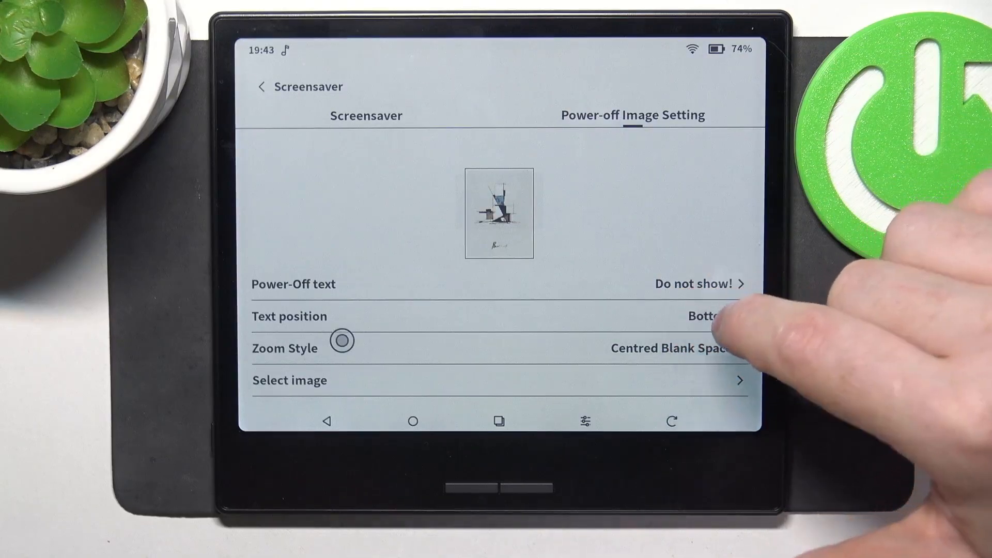
pyautogui.click(694, 283)
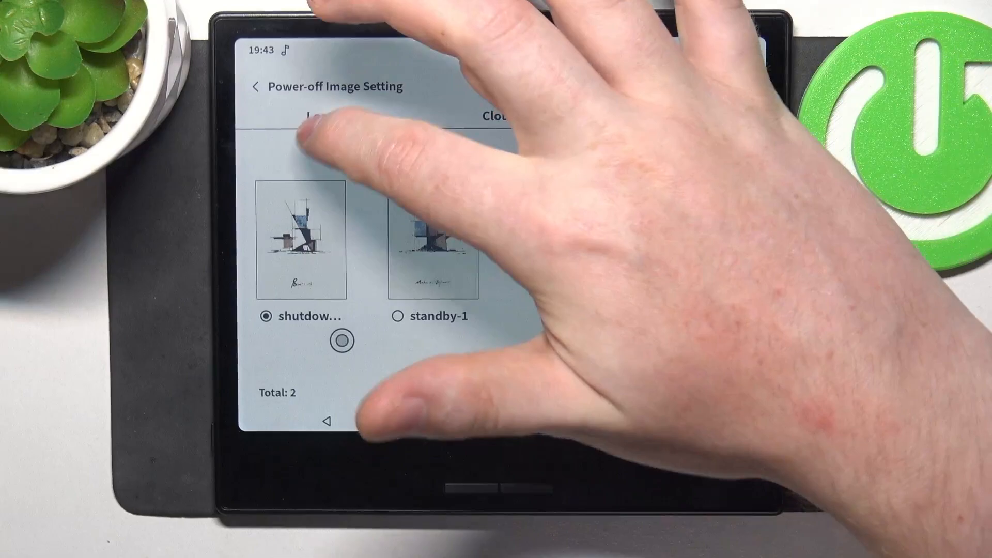
# Leave the image list and return to the empty Library page
pyautogui.click(498, 115)
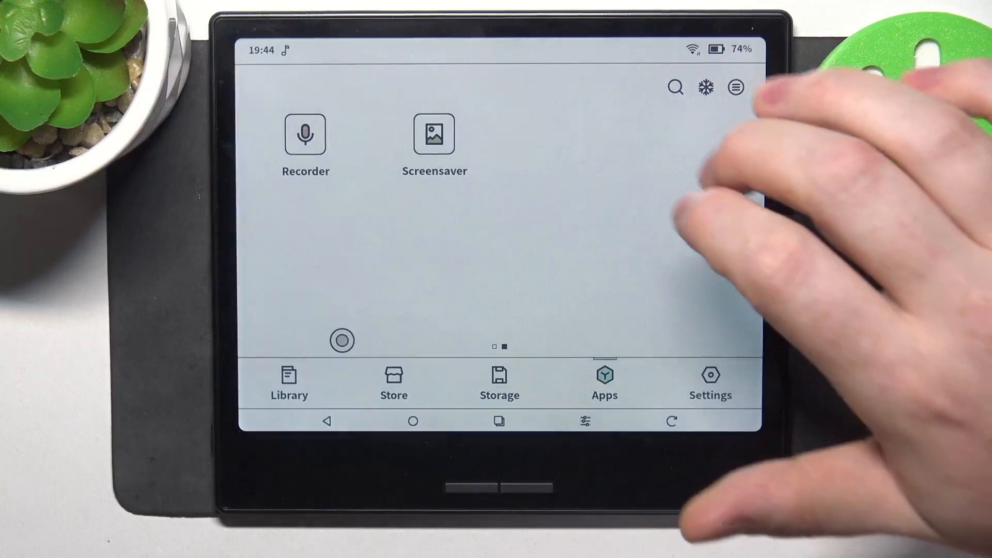
pyautogui.click(289, 383)
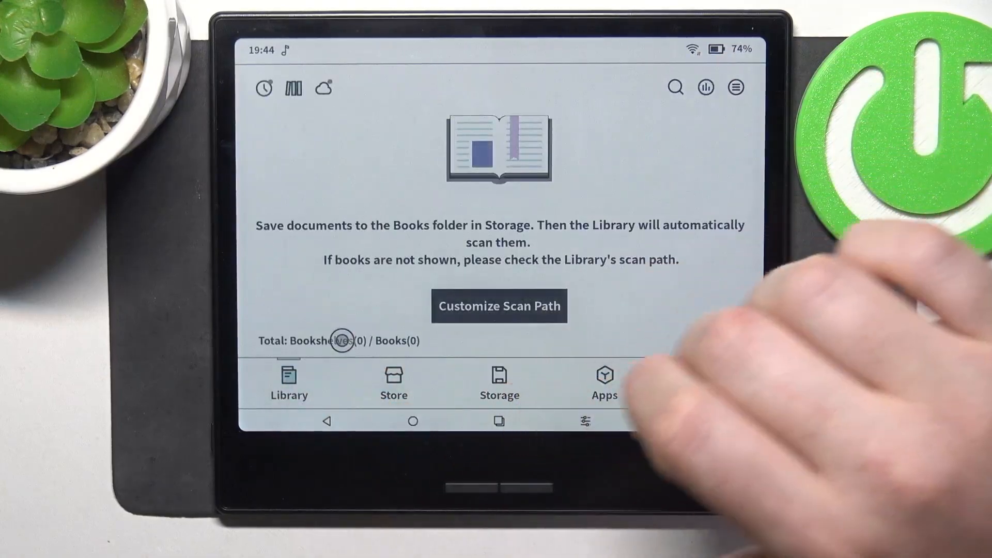